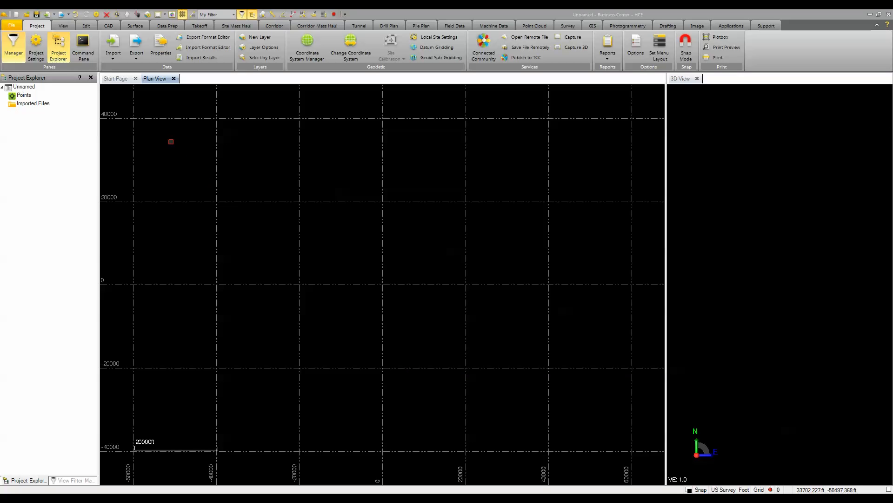
# Import page 2 of CONFORMED CIVIL.pdf into the project.
pyautogui.click(113, 47)
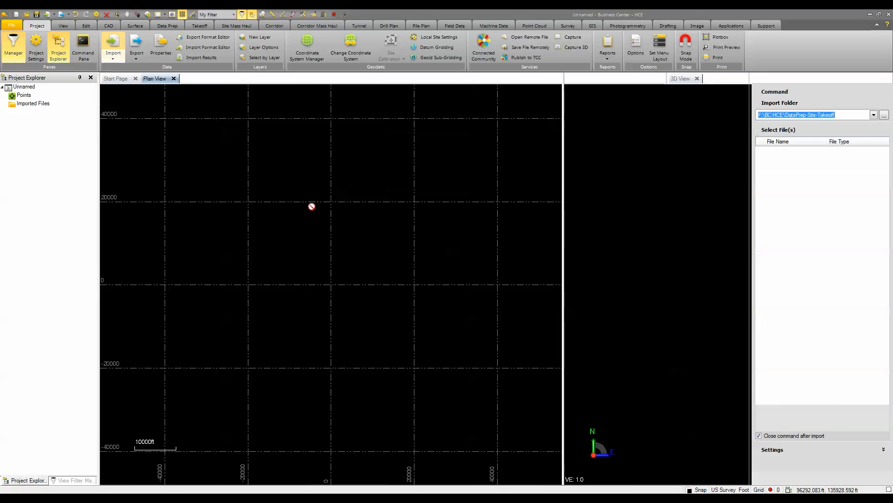
pyautogui.click(791, 168)
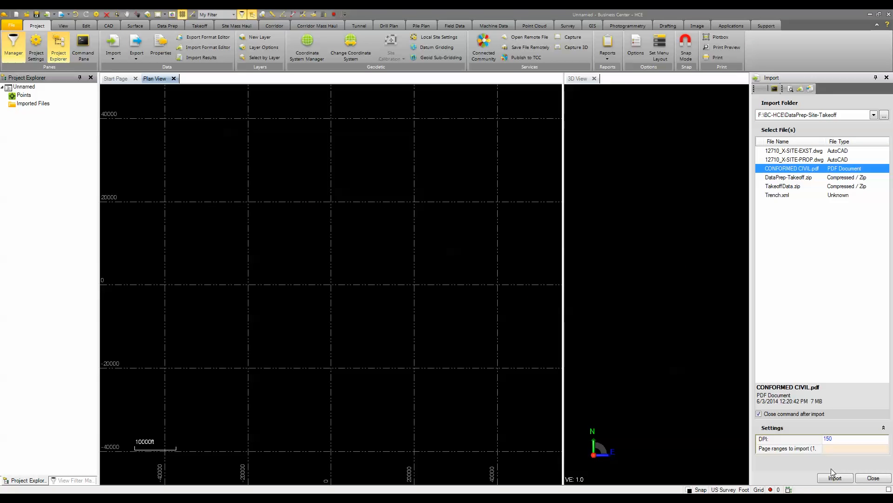
pyautogui.write('2')
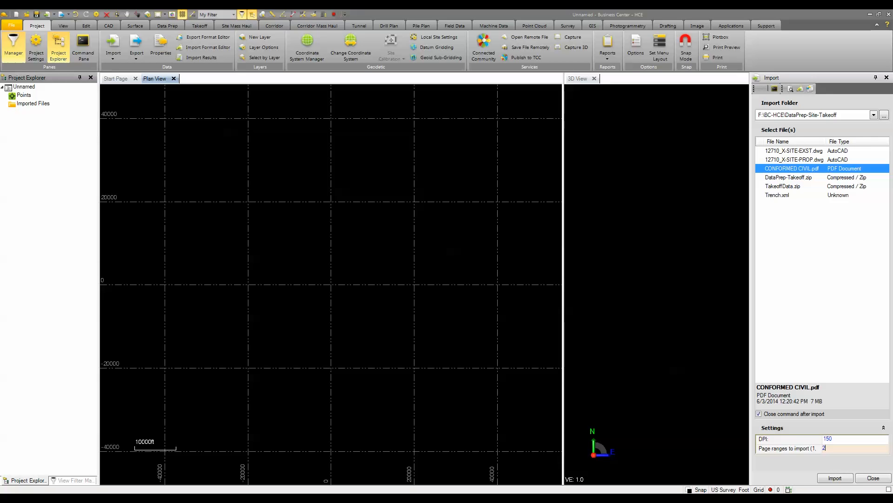
pyautogui.click(835, 478)
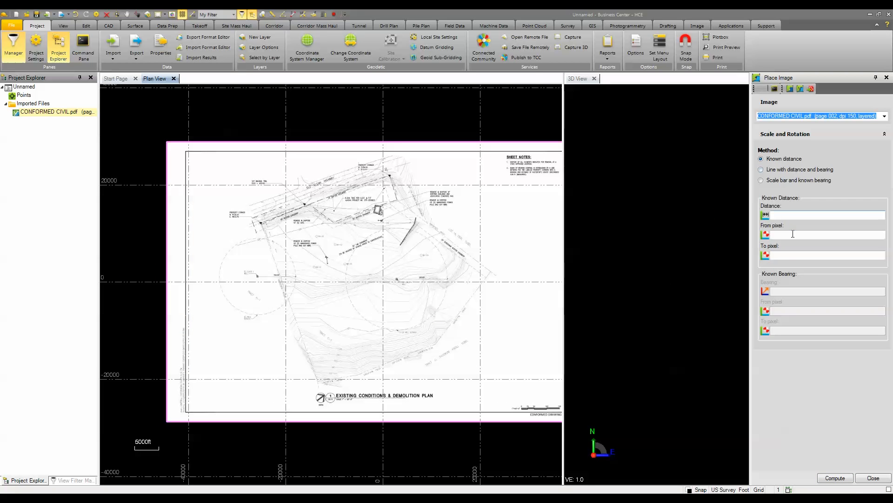
pyautogui.moveTo(791, 268)
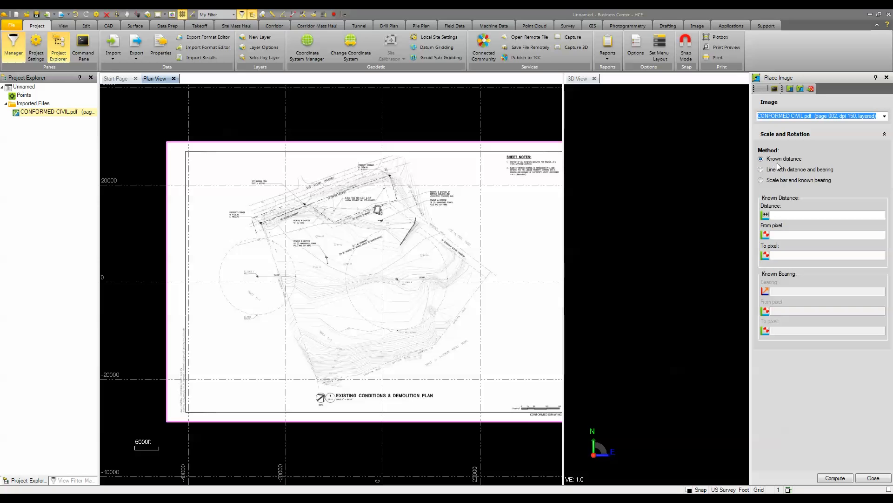
pyautogui.moveTo(808, 190)
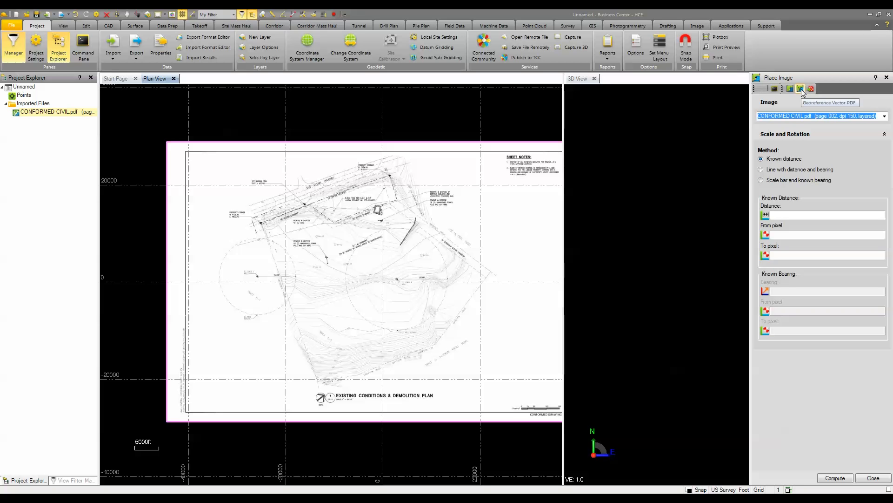
# Launch Georeference Vector PDF on the imported page instead of placing it as an image.
pyautogui.click(801, 89)
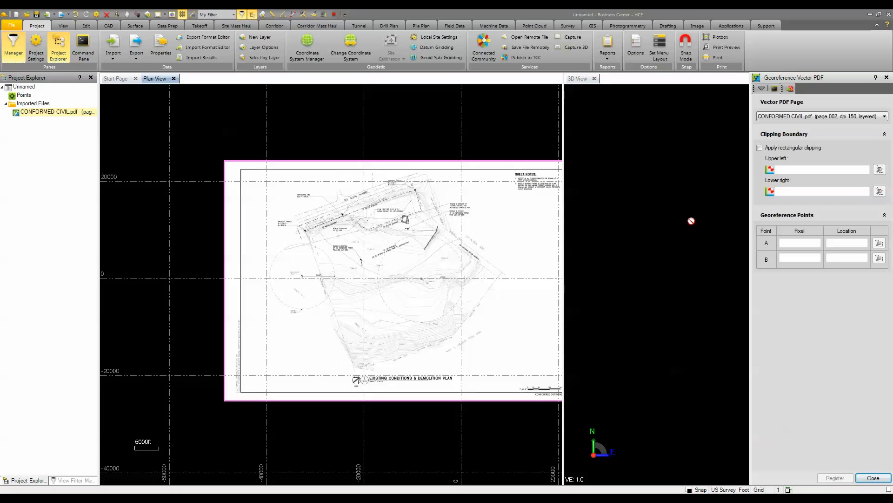
# Enable rectangular clipping and set the clip's upper-left corner at the drawing border.
pyautogui.click(761, 148)
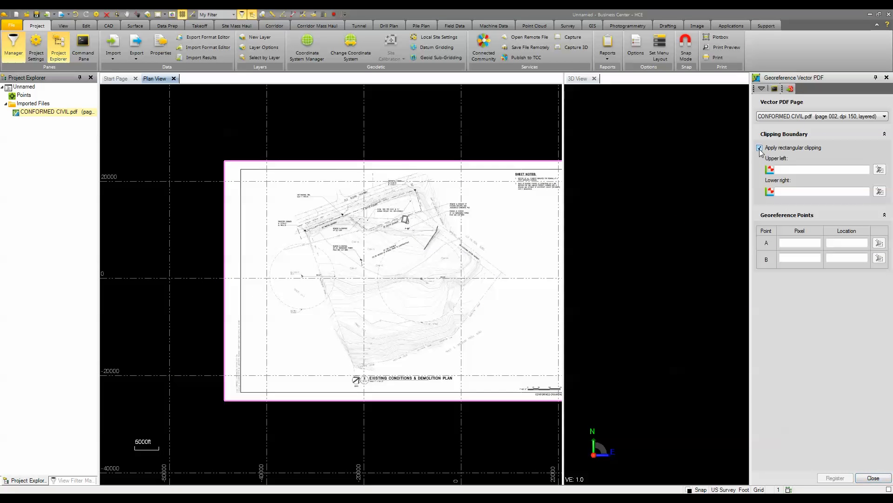
pyautogui.click(880, 169)
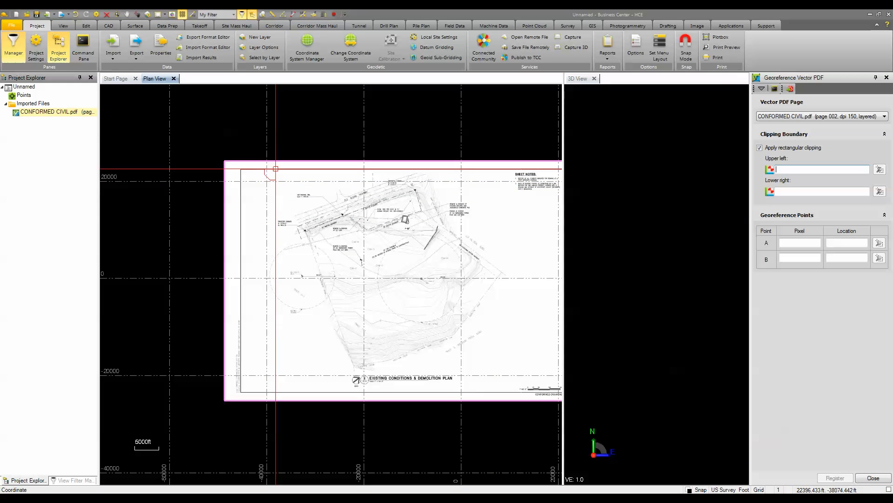
pyautogui.click(377, 212)
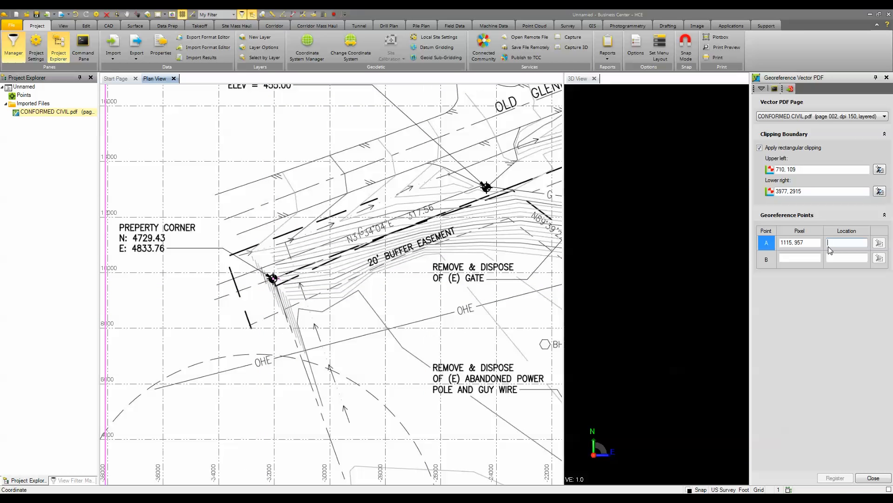
# Enter the property-corner coordinates 4729.43, 4833.76 for point A and 5184.64, 5123.41 for point B.
pyautogui.write('4729.430, 4833.7')
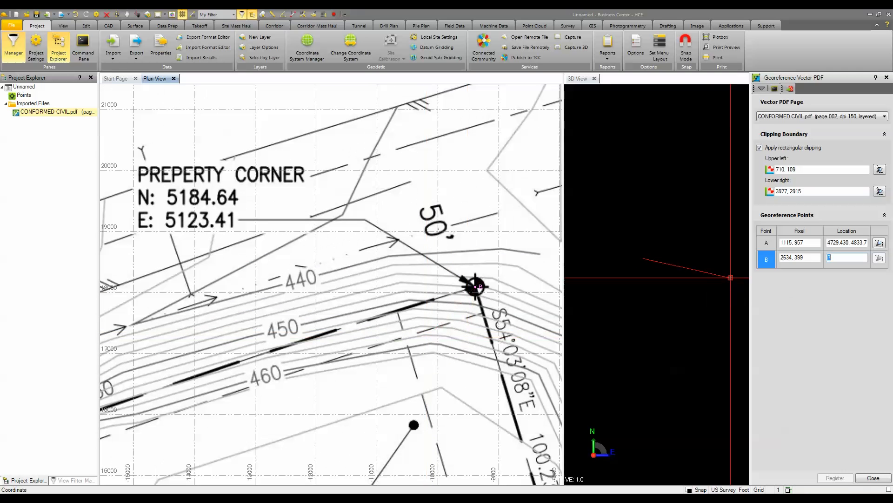
pyautogui.write('5184.64')
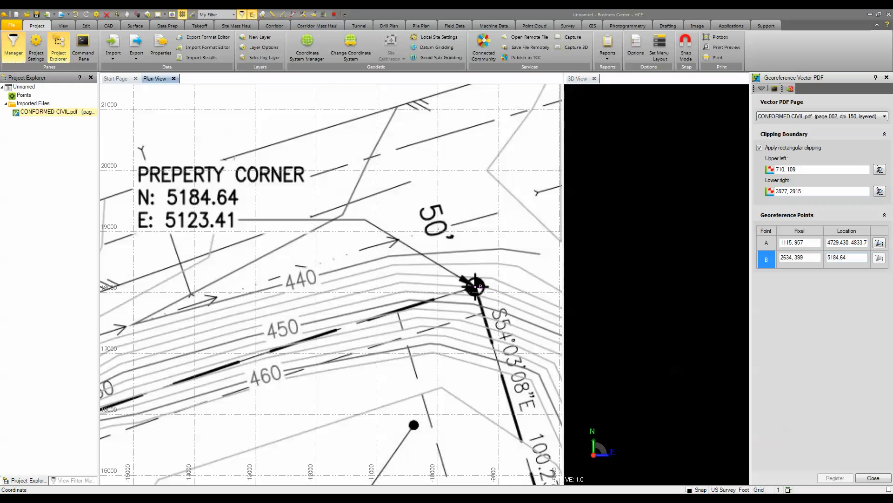
pyautogui.write('5123.41')
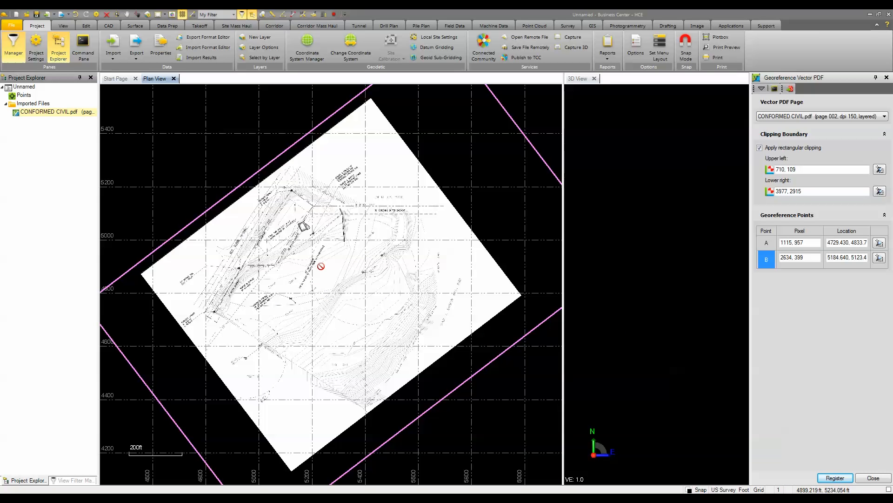
pyautogui.moveTo(330, 270)
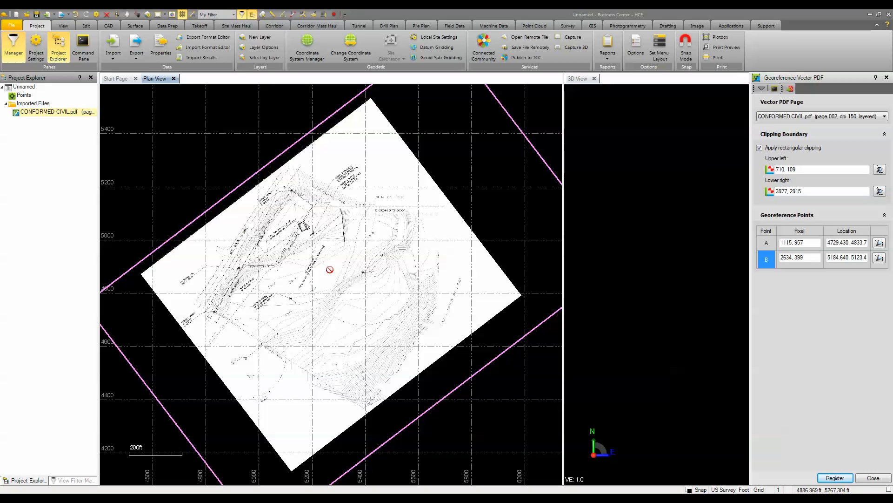
pyautogui.moveTo(330, 269)
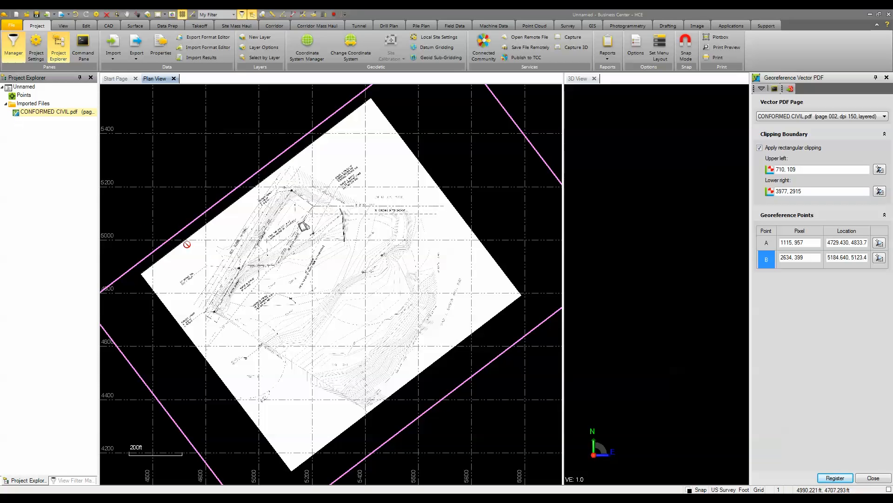
pyautogui.moveTo(320, 327)
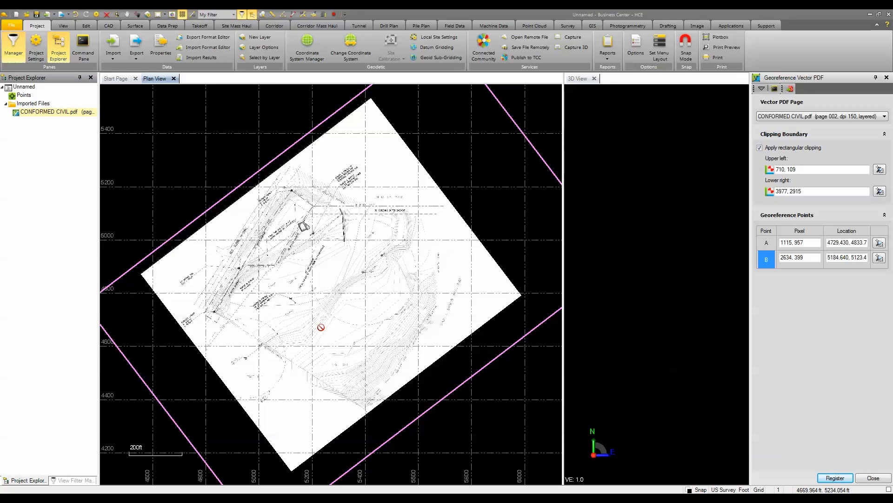
pyautogui.moveTo(320, 326)
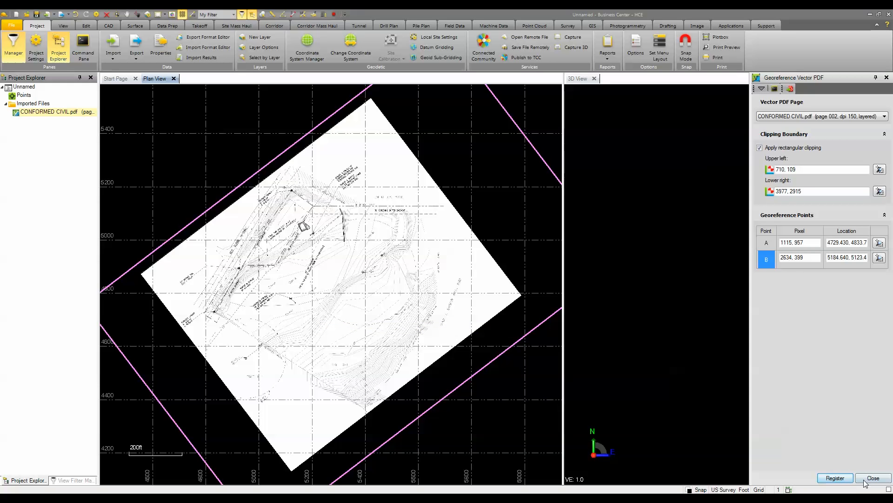
# Close the georeference command and select the placed PDF page in Project Explorer.
pyautogui.click(873, 477)
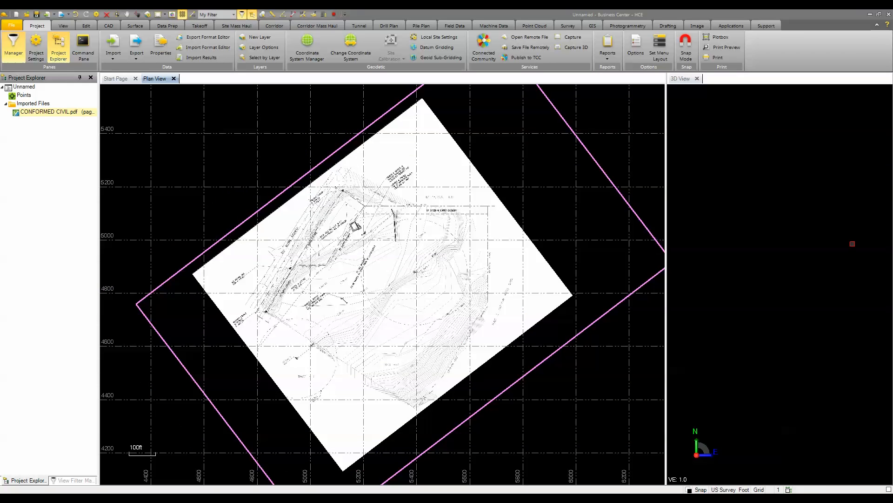
pyautogui.click(49, 112)
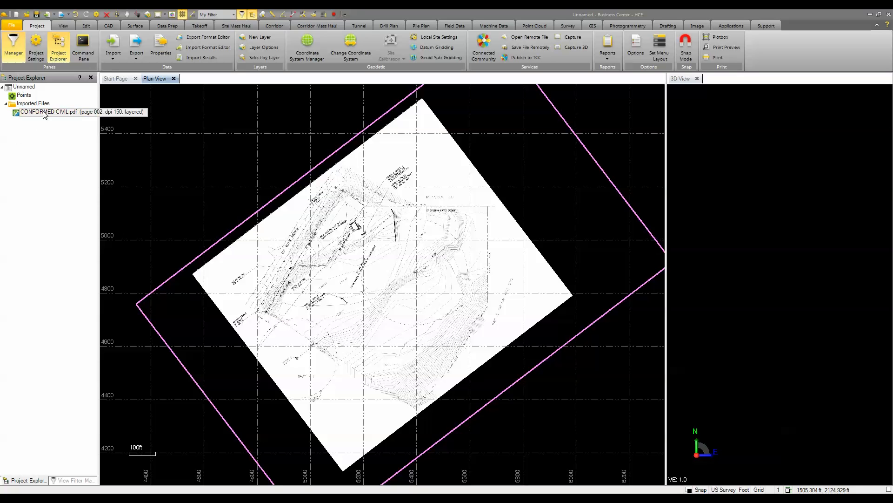
# Run Import Vector PDF Data on the page, joining dashed lines and preserving native PDF layers.
pyautogui.rightClick(49, 112)
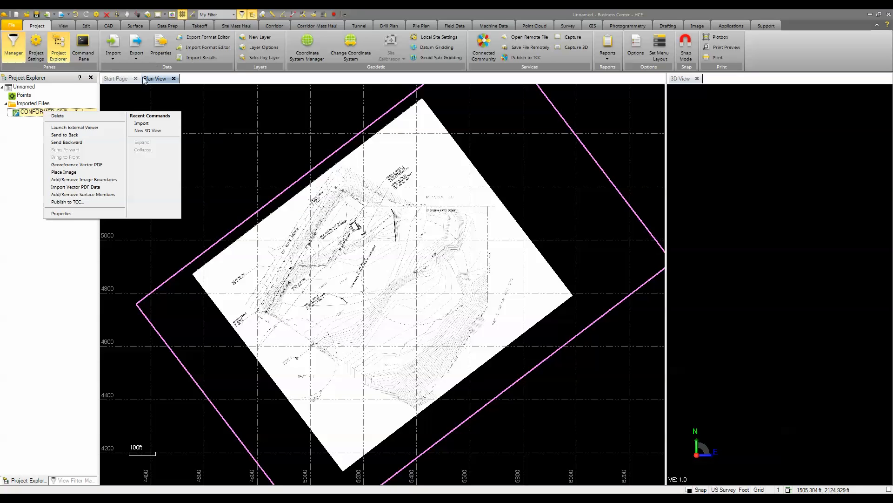
pyautogui.moveTo(76, 187)
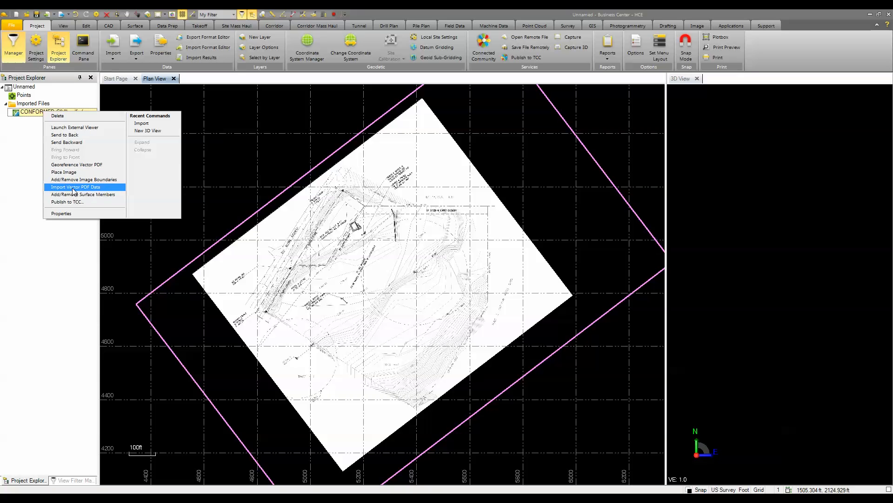
pyautogui.click(75, 187)
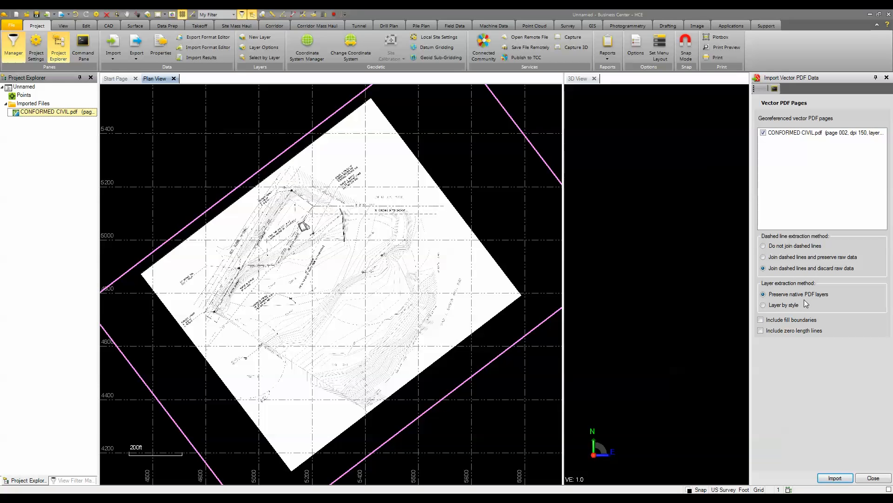
pyautogui.click(763, 294)
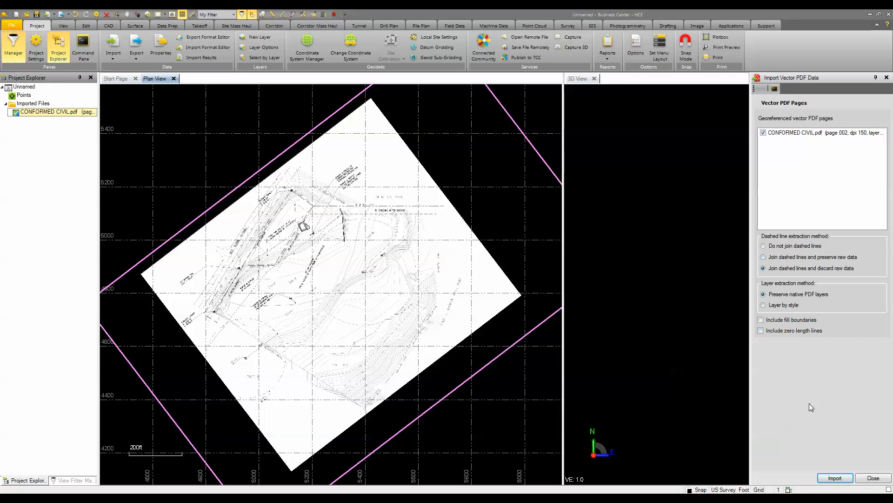
pyautogui.click(835, 477)
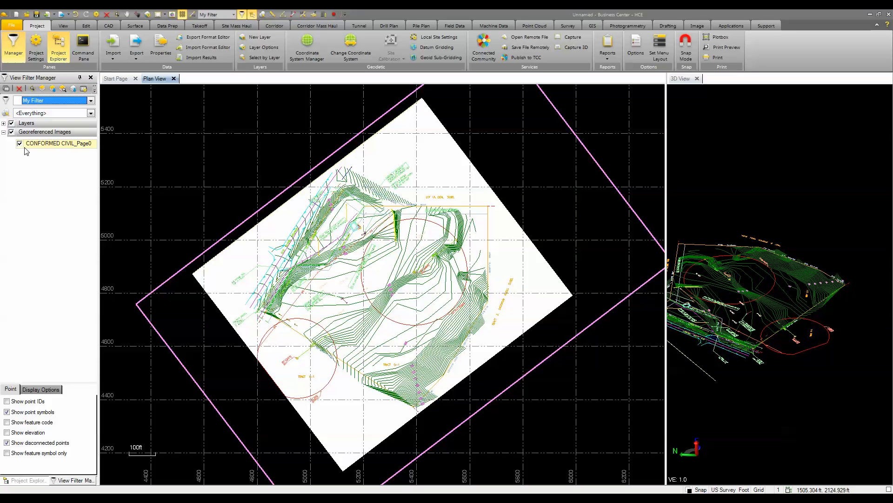
# Uncheck CONFORMED CIVIL_Page0 under Georeferenced Images so only the extracted linework shows.
pyautogui.click(19, 143)
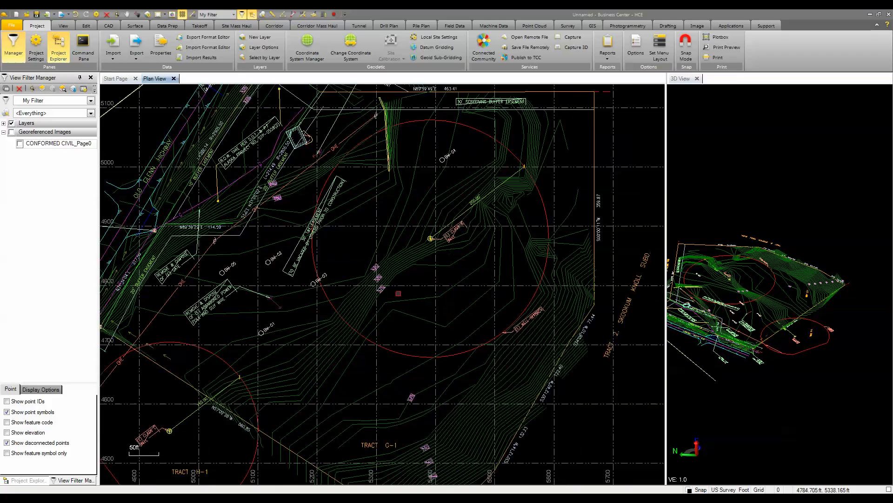